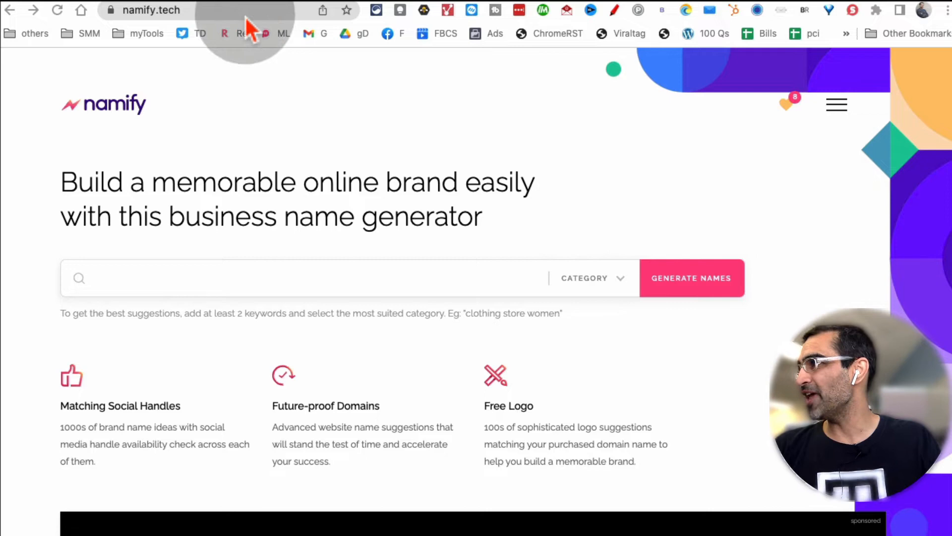
# - Enter the keywords "clothing store men" for the business name search
pyautogui.click(153, 10)
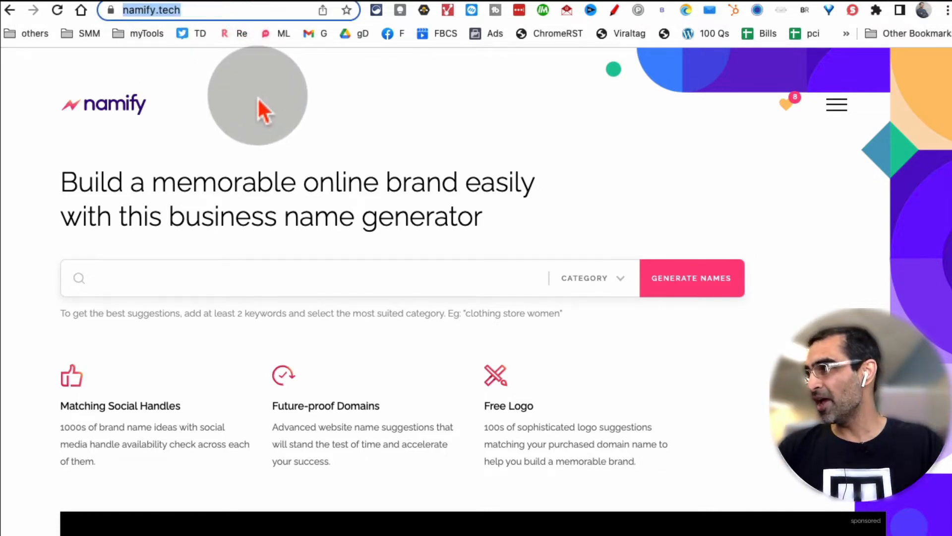
pyautogui.doubleClick(237, 182)
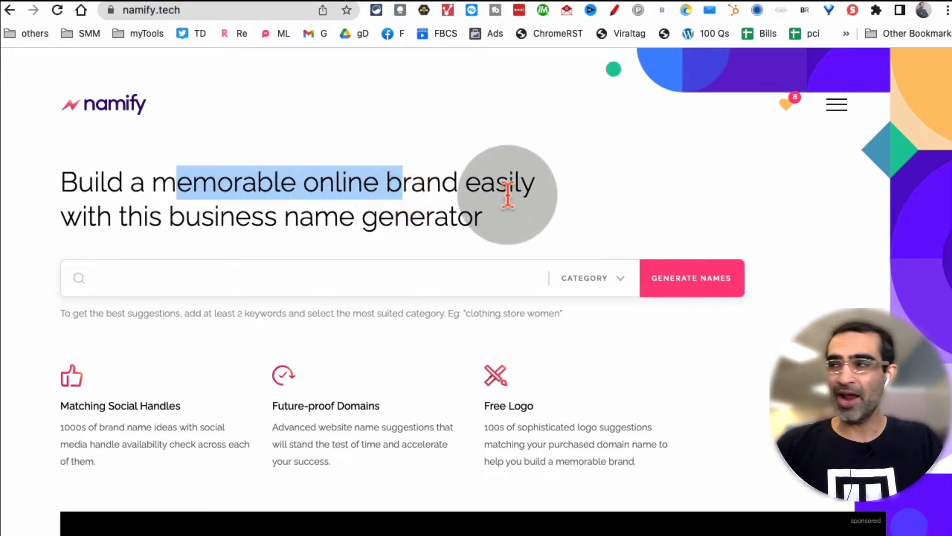
pyautogui.click(244, 278)
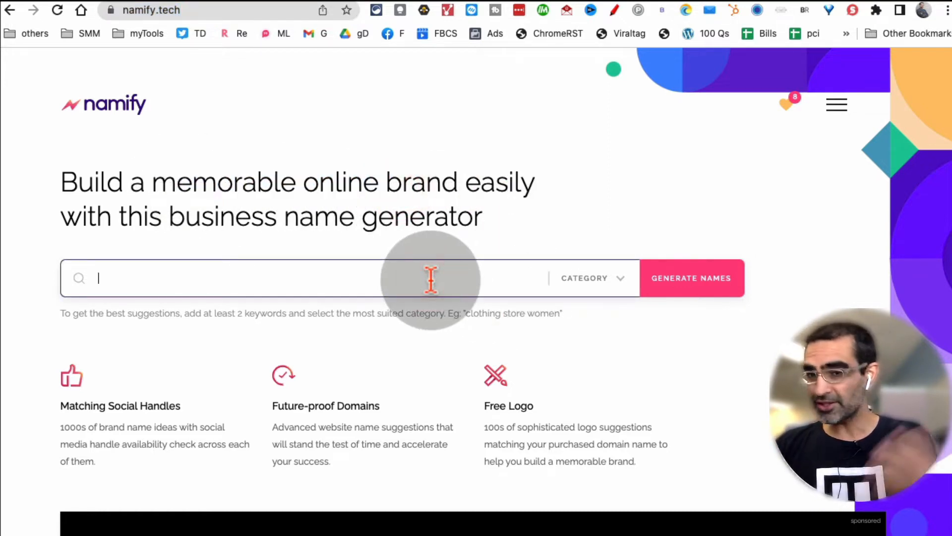
pyautogui.write('clothing t')
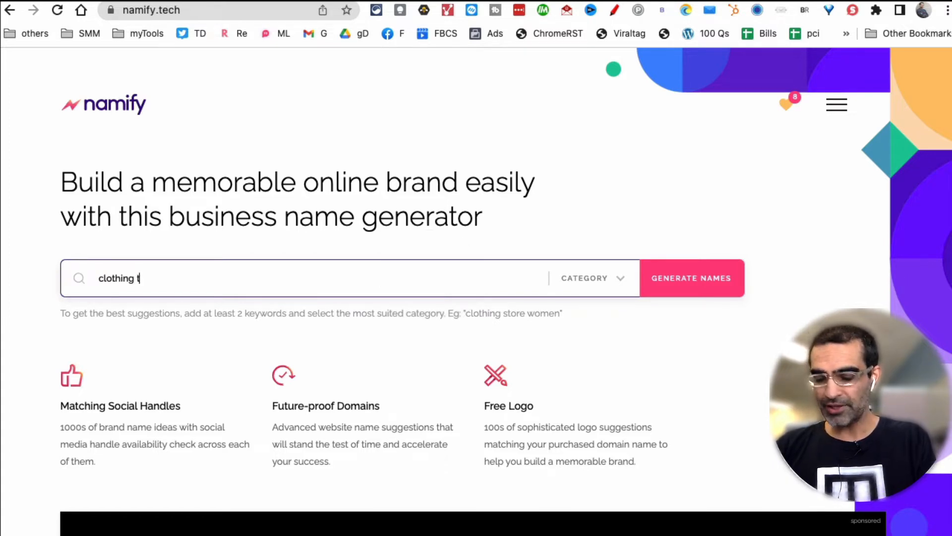
pyautogui.write('store men')
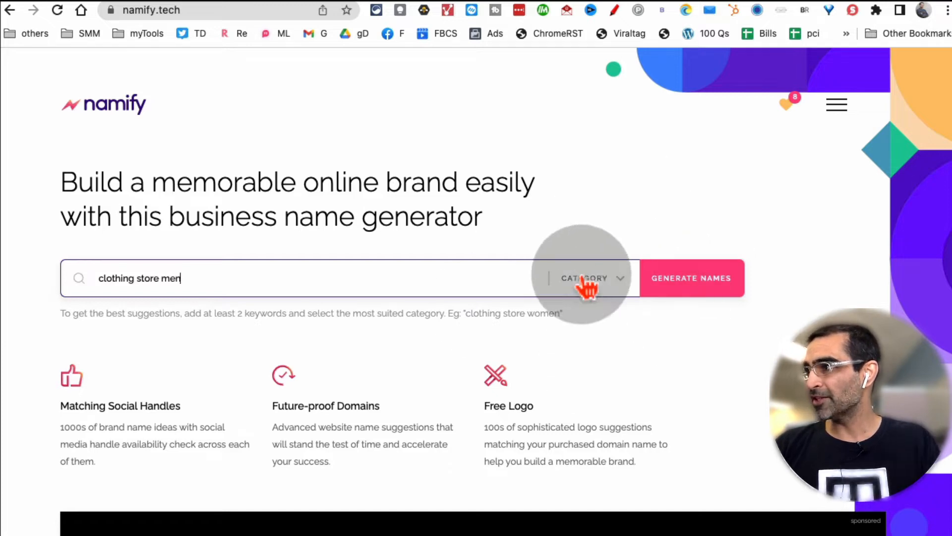
# - Choose Fashion as the business category and generate name ideas
pyautogui.click(591, 277)
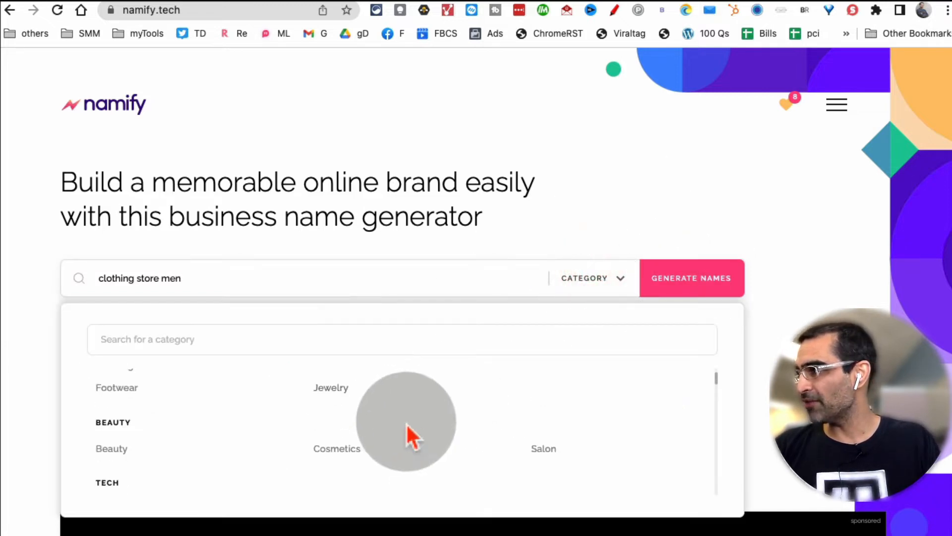
pyautogui.click(548, 405)
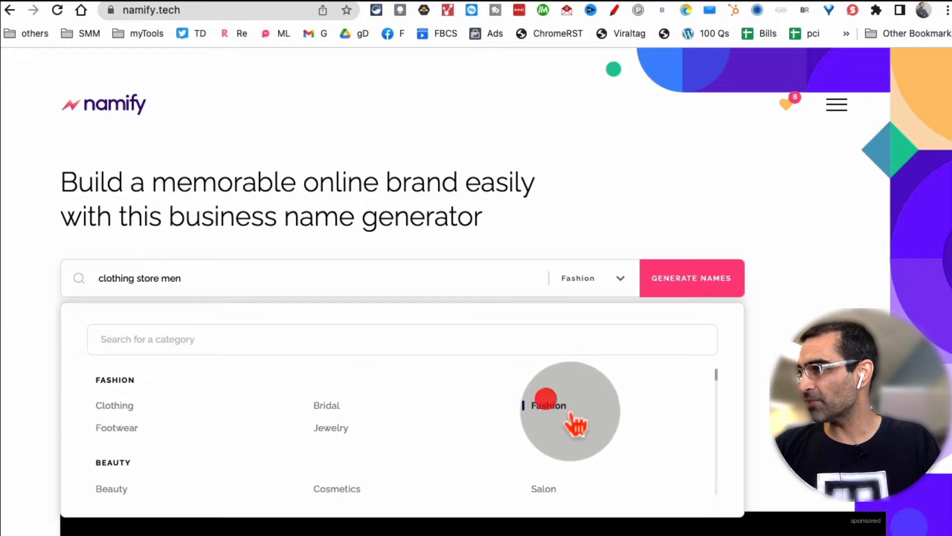
pyautogui.click(547, 405)
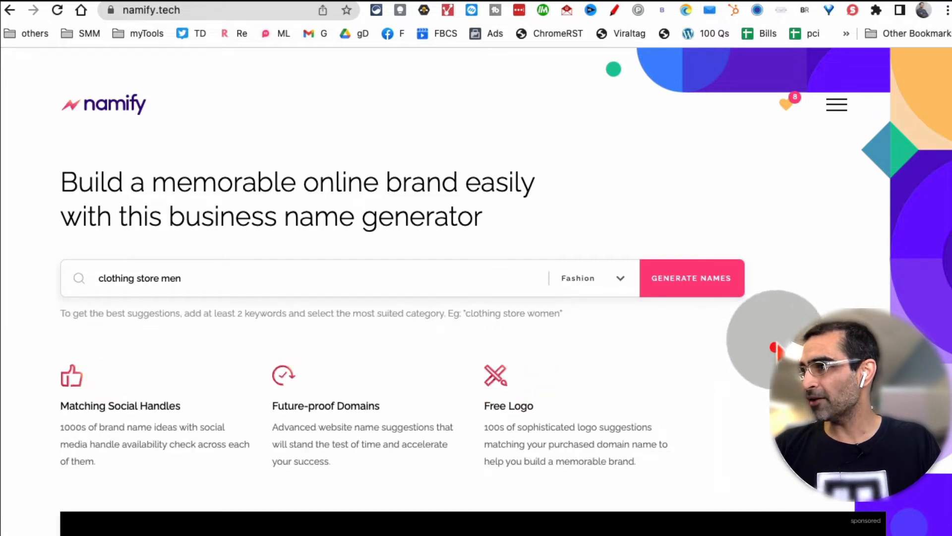
pyautogui.click(688, 278)
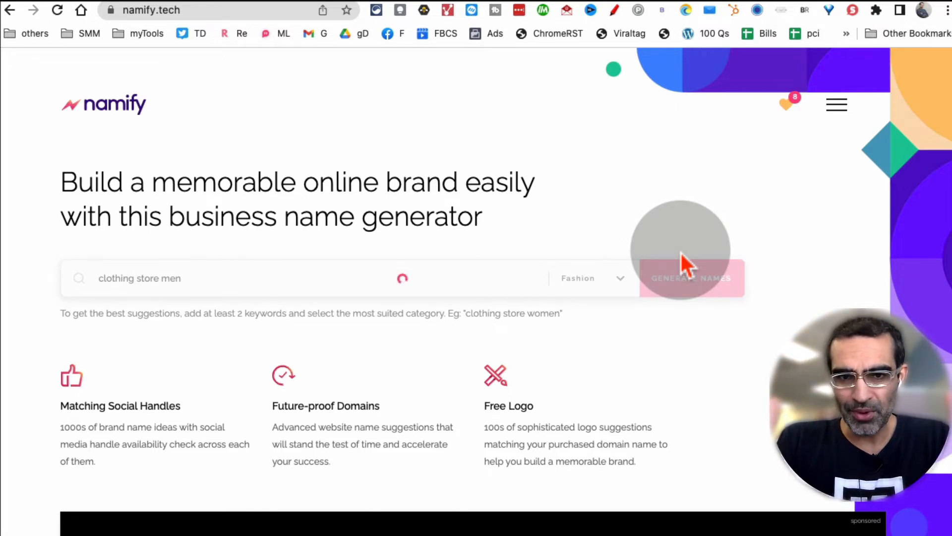
# - Browse the 7,589 name ideas and recommended domains for "clothing store men"
pyautogui.click(691, 278)
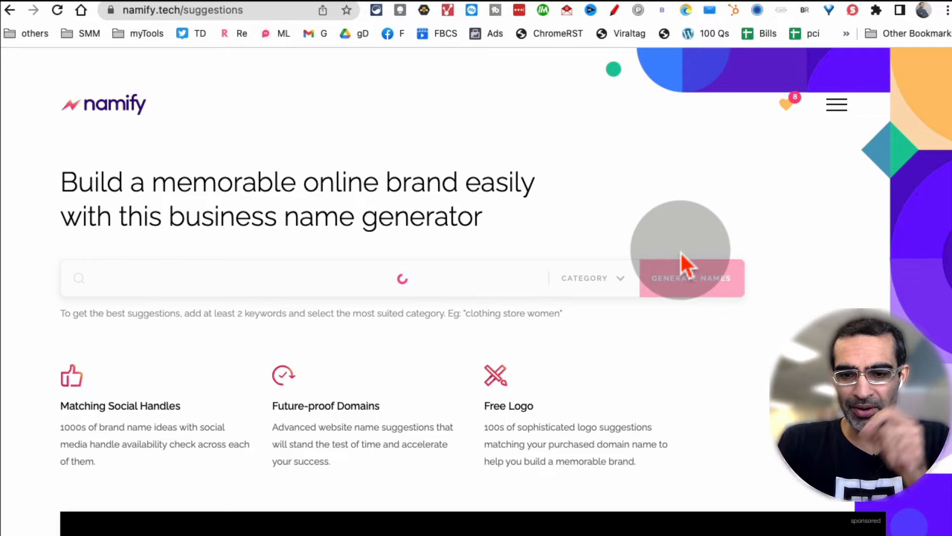
pyautogui.click(692, 278)
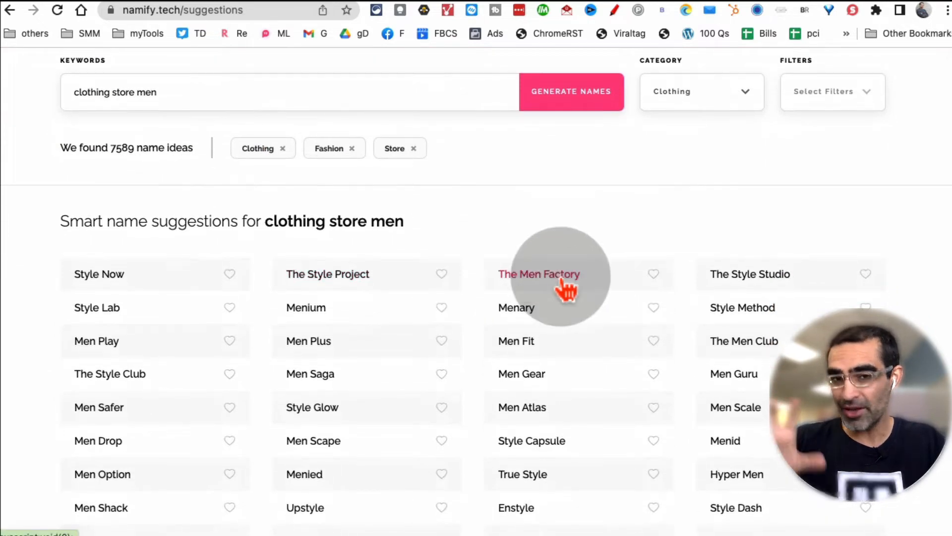
pyautogui.moveTo(571, 298)
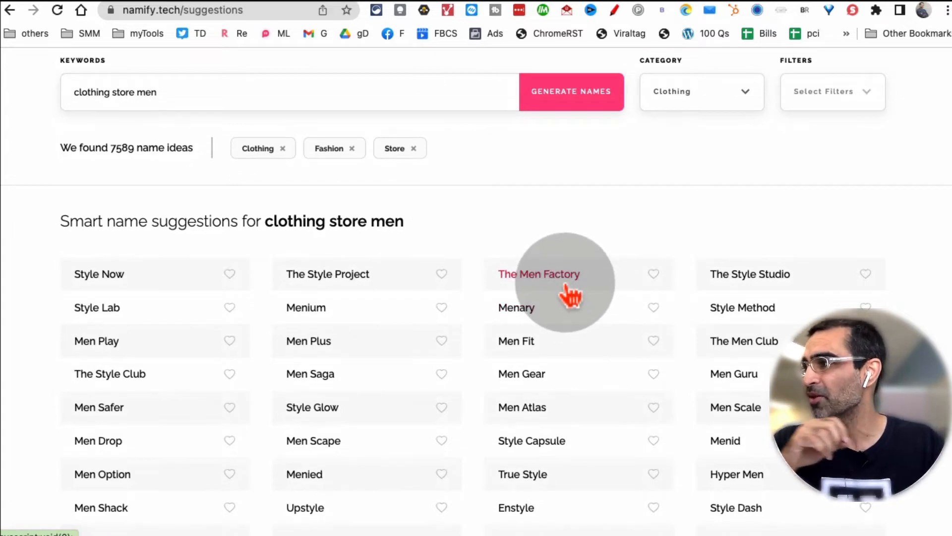
pyautogui.scroll(-3)
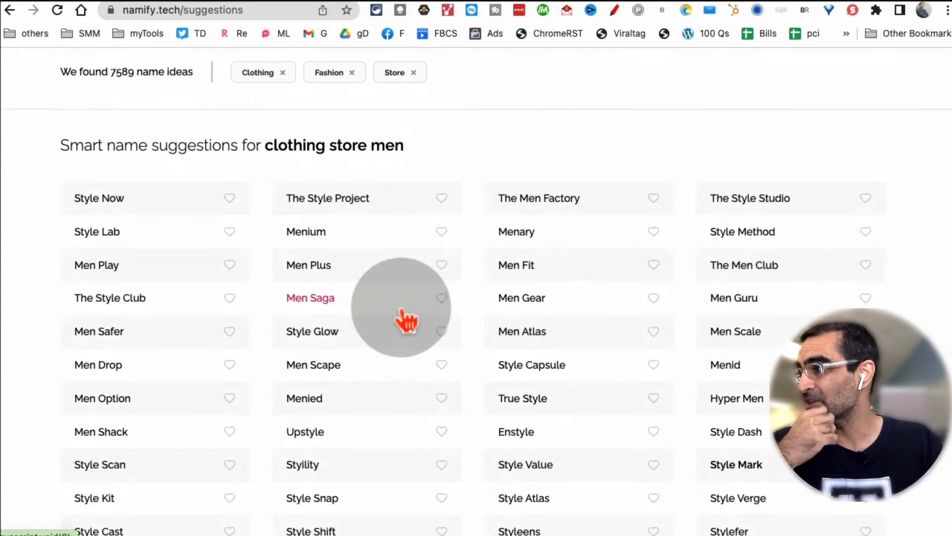
pyautogui.scroll(-3)
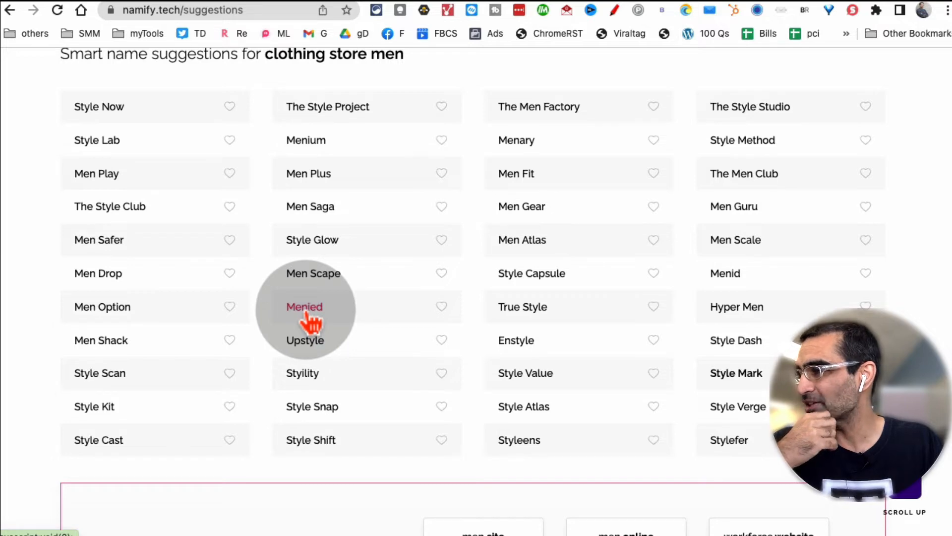
pyautogui.moveTo(507, 306)
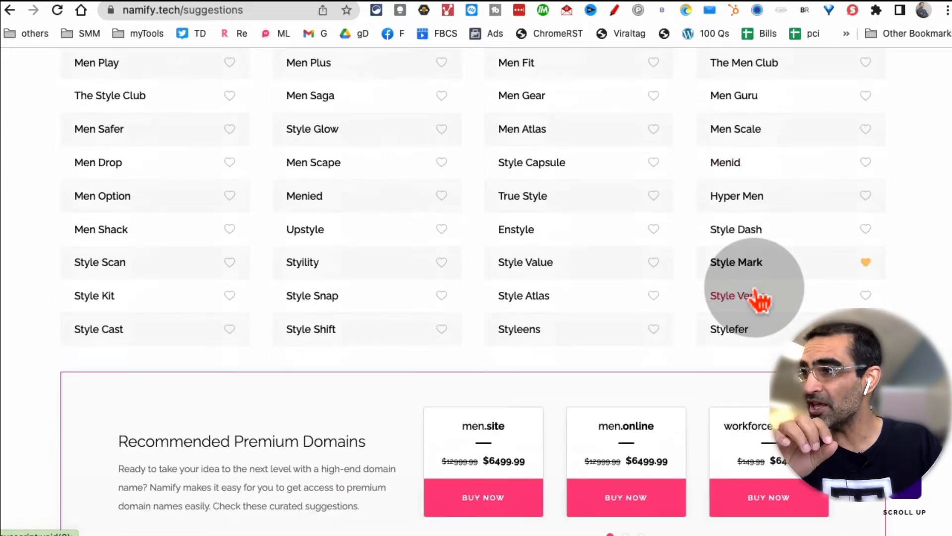
pyautogui.scroll(-3)
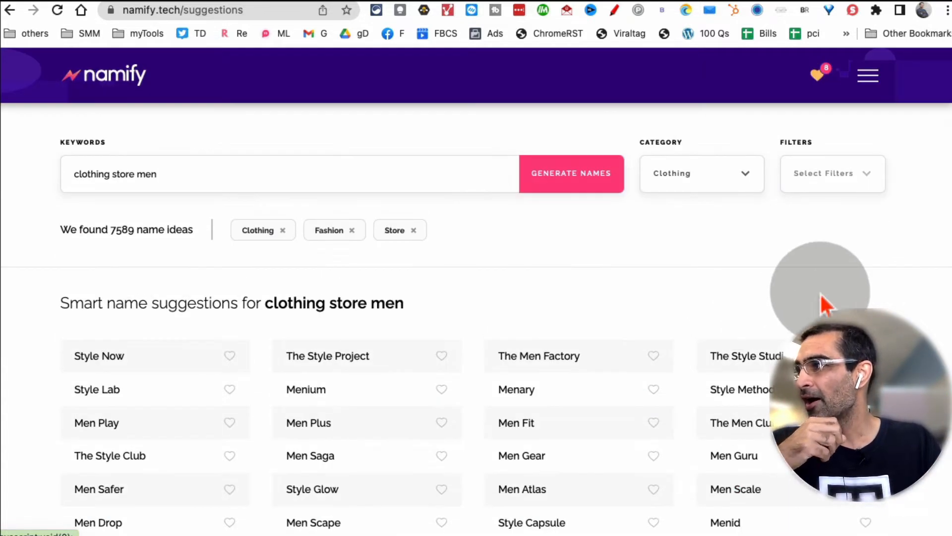
pyautogui.moveTo(820, 107)
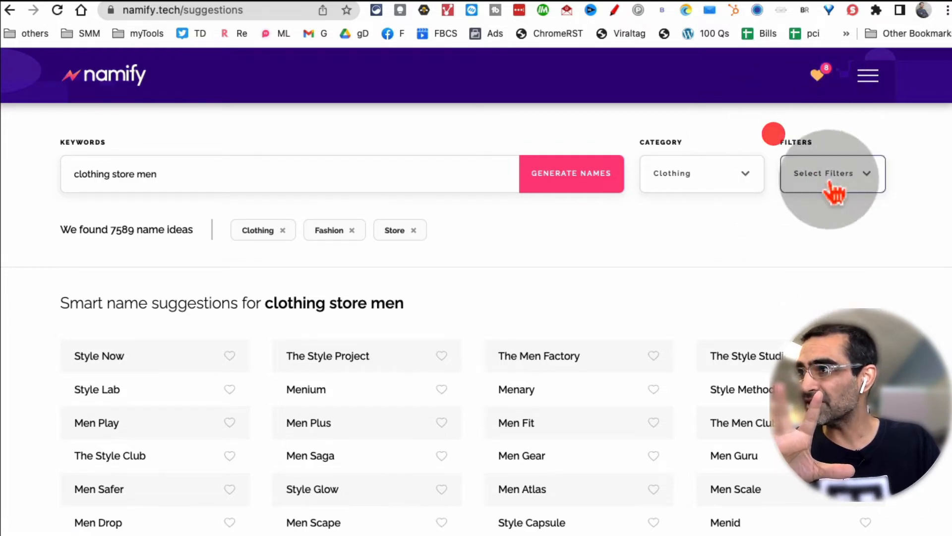
# - Filter suggestions to exclude multiple-word names and shorten the allowed length
pyautogui.click(831, 173)
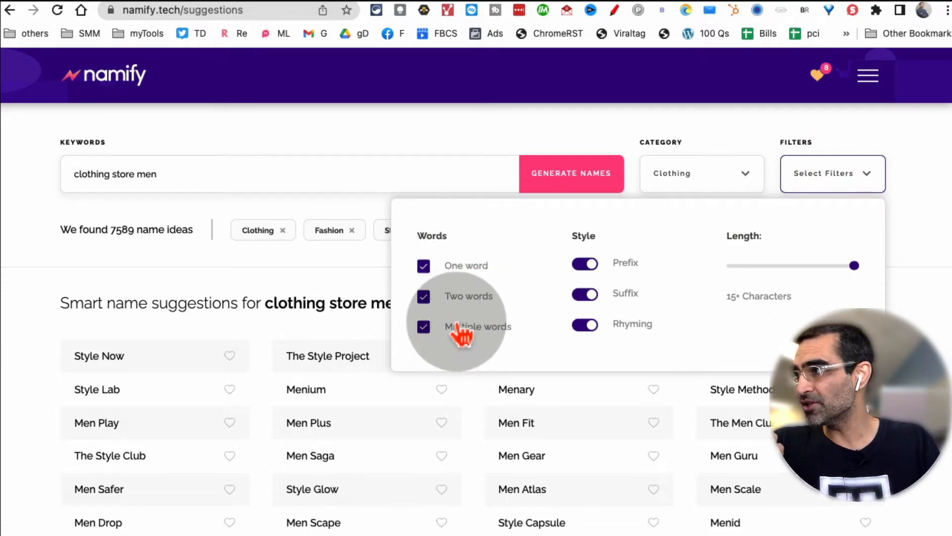
pyautogui.click(424, 326)
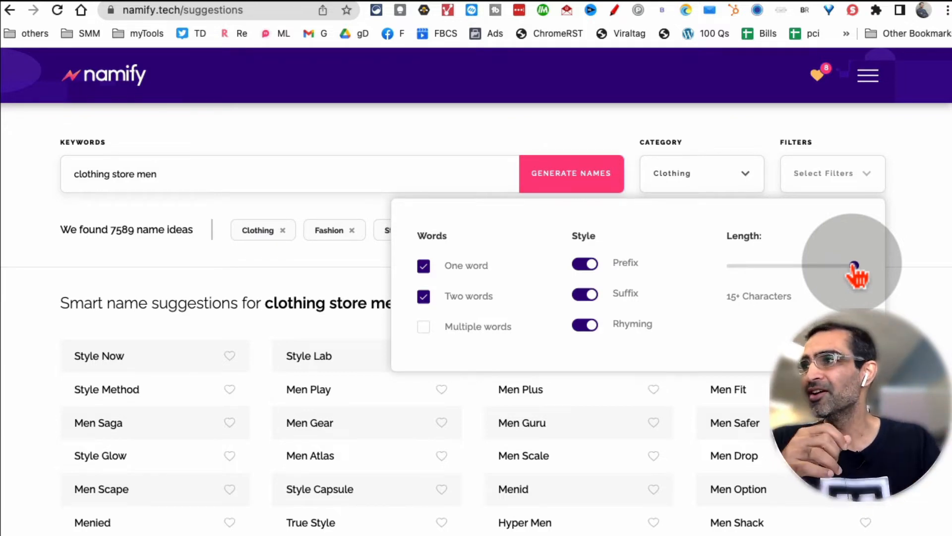
pyautogui.moveTo(853, 266); pyautogui.dragTo(832, 266)
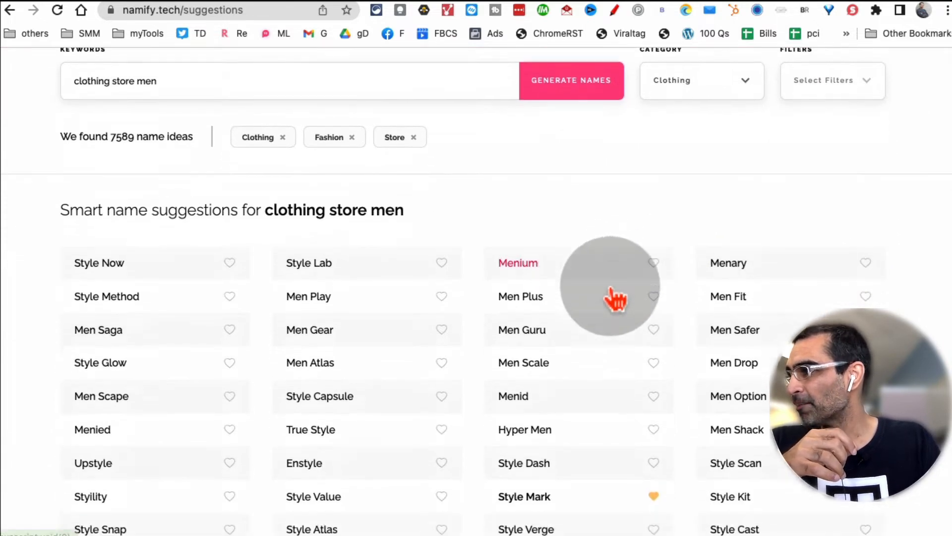
# - Shortlist Enstyle and Hyper Men, then view the eleven saved names
pyautogui.scroll(-3)
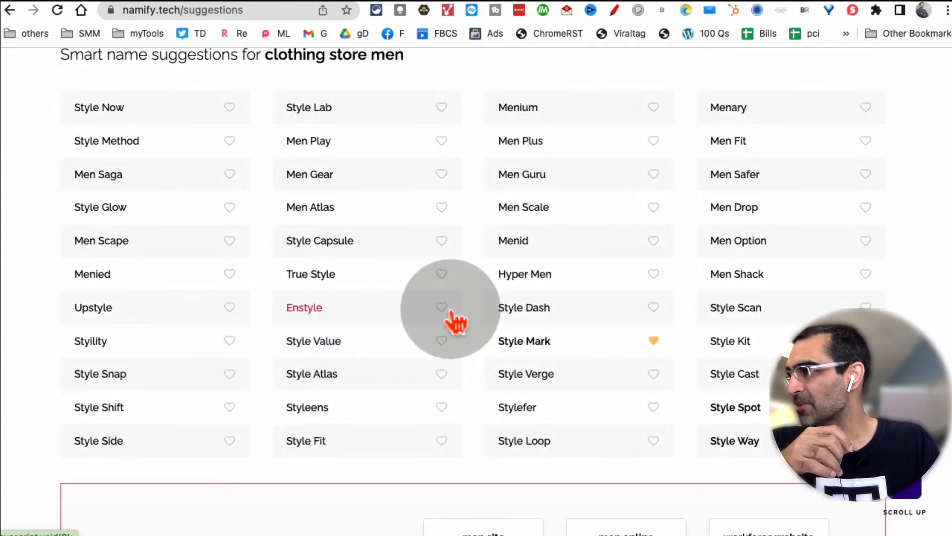
pyautogui.click(442, 308)
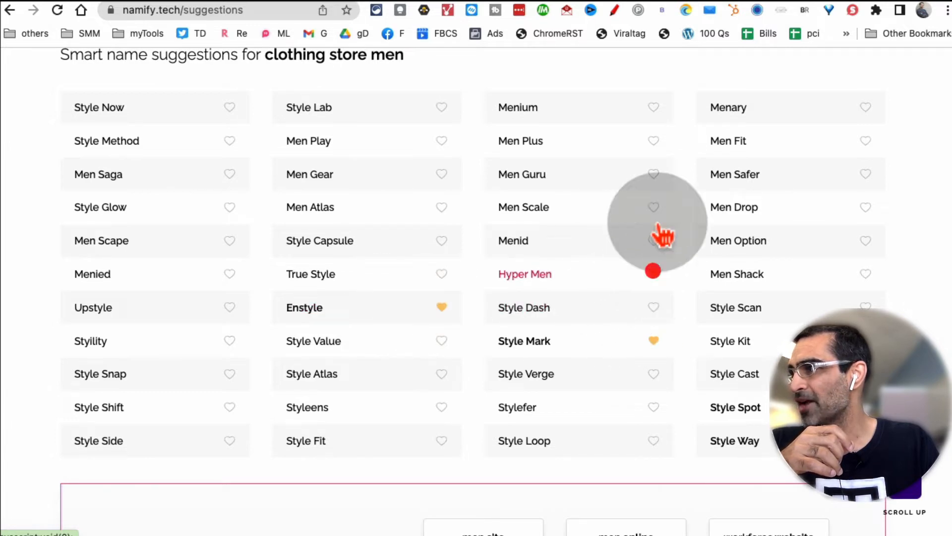
pyautogui.click(653, 206)
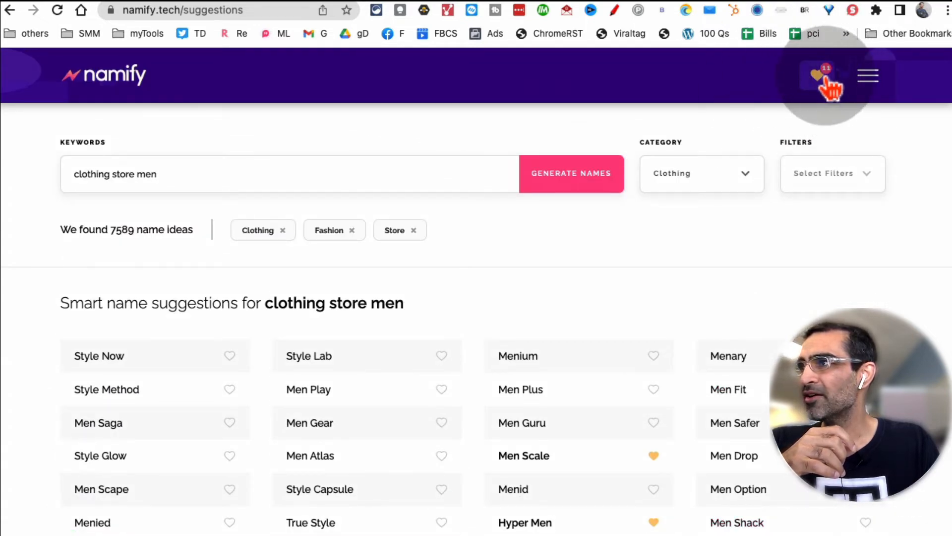
pyautogui.click(816, 75)
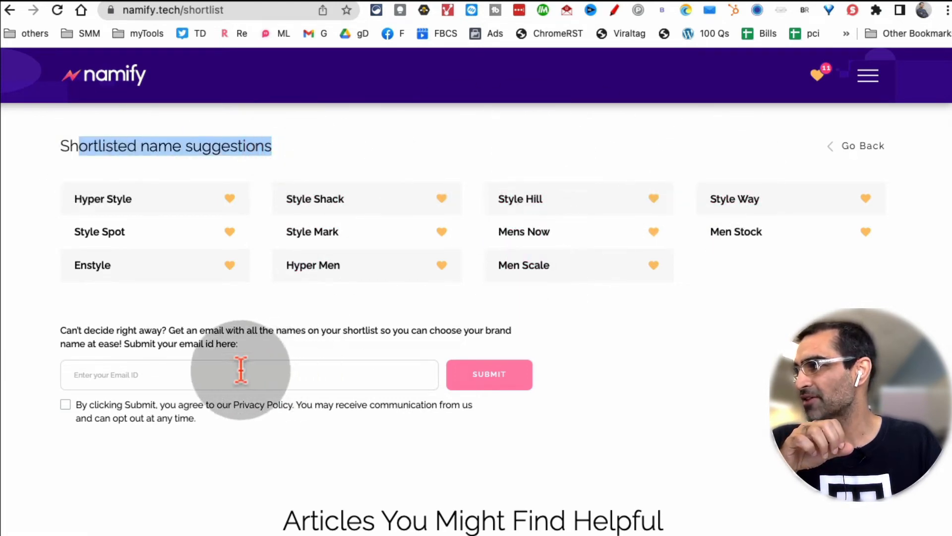
# - Leave the shortlist email form and go back to the suggestion results
pyautogui.click(241, 375)
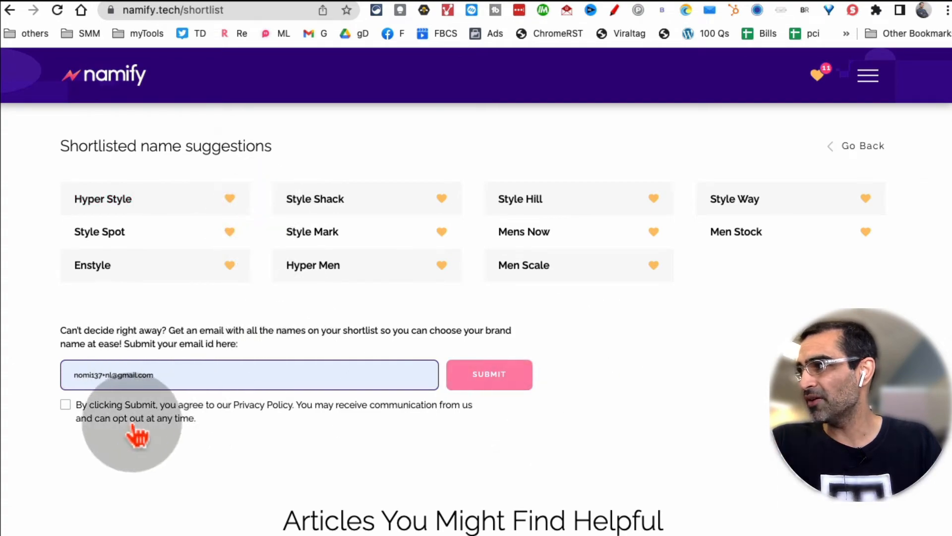
pyautogui.click(66, 404)
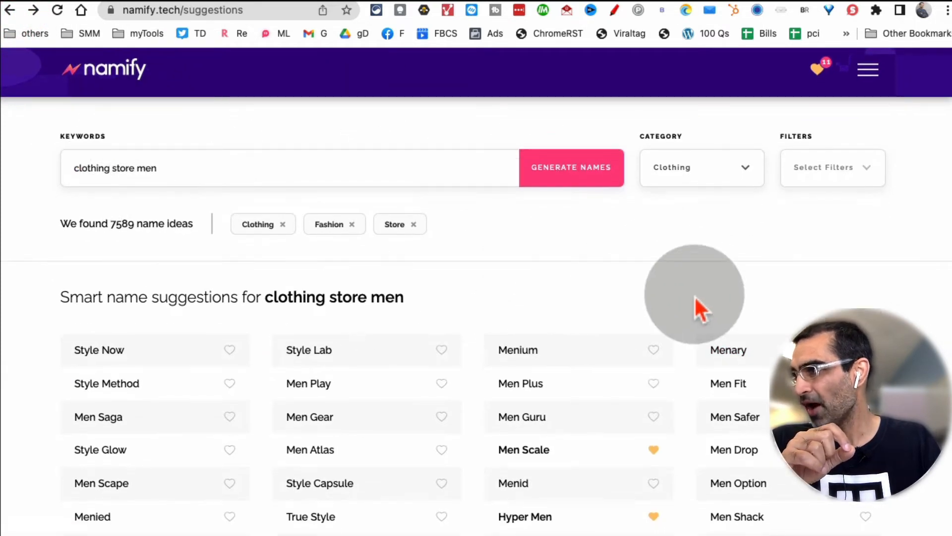
# - Find Style Shack in the list and view its domain availability details
pyautogui.scroll(-3)
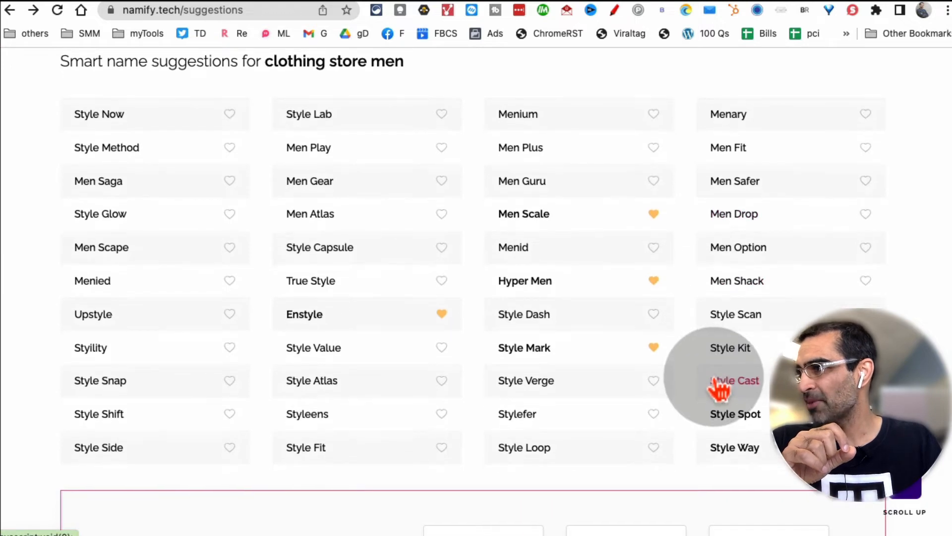
pyautogui.scroll(-3)
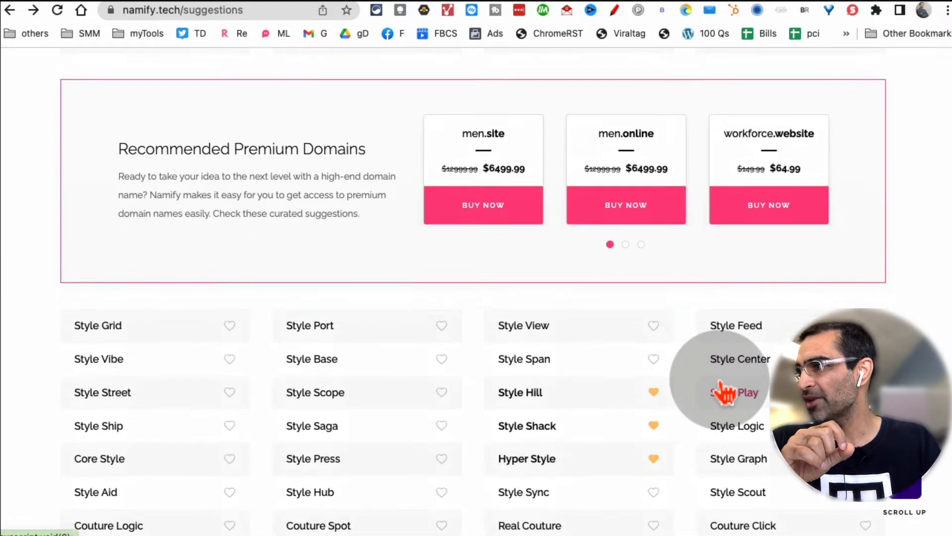
pyautogui.scroll(-3)
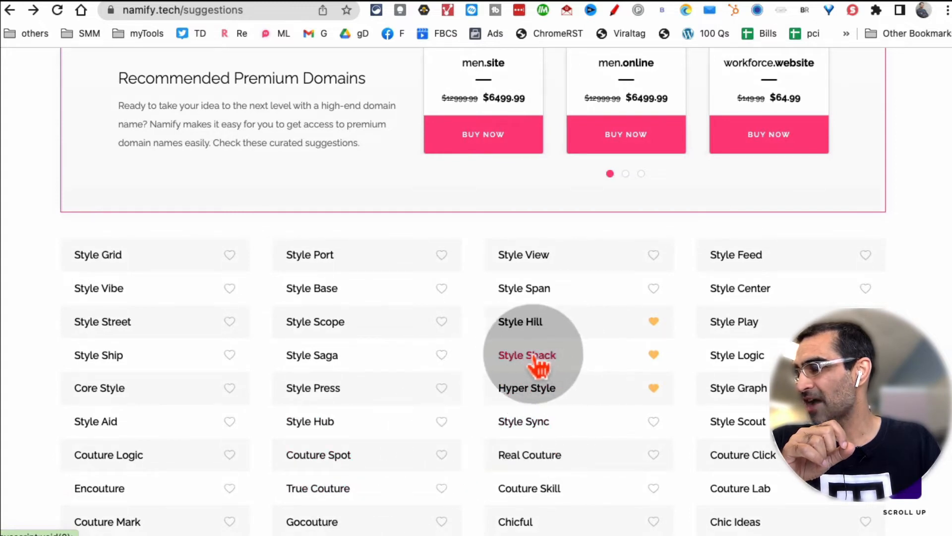
pyautogui.click(528, 355)
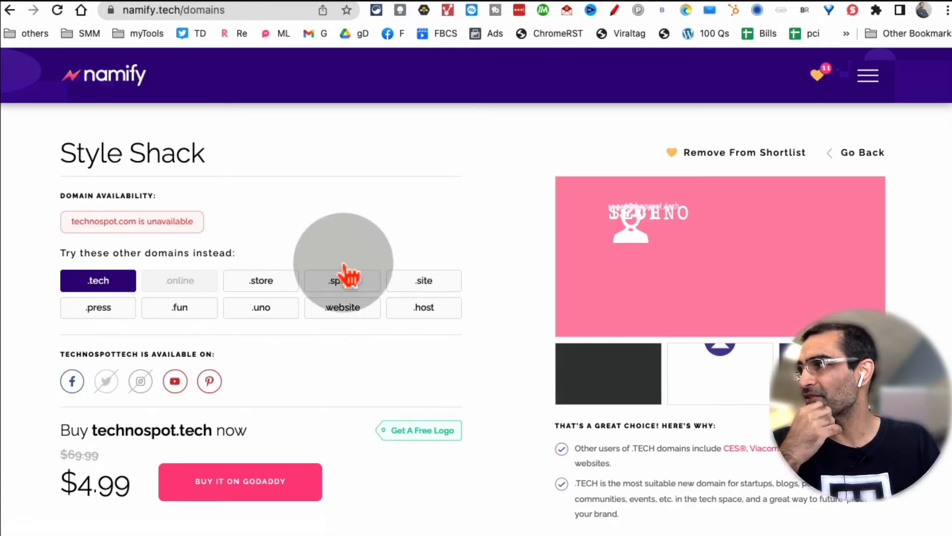
pyautogui.moveTo(380, 313)
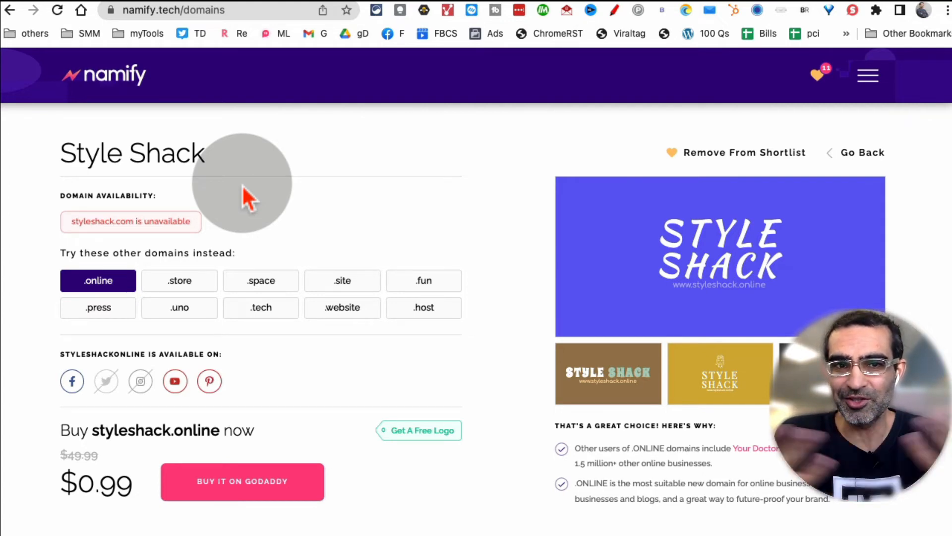
pyautogui.moveTo(239, 293)
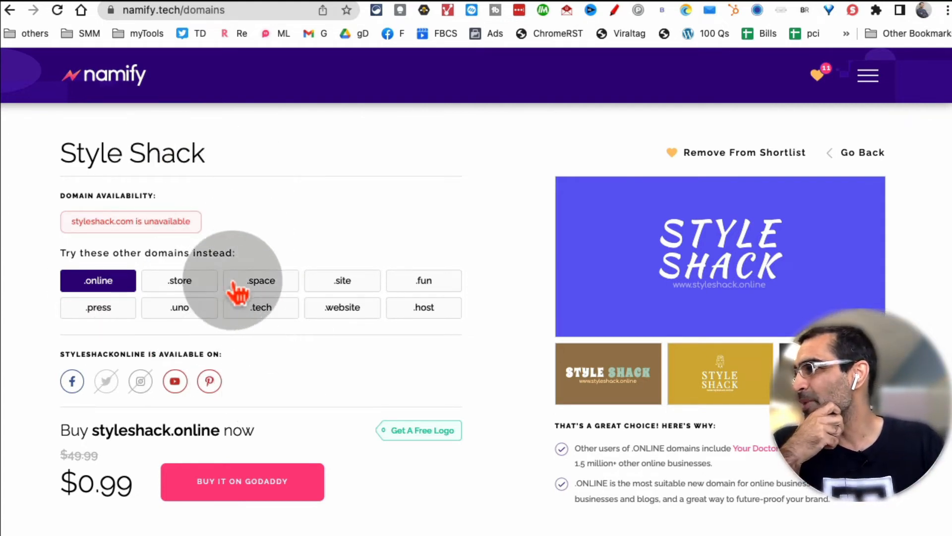
# - Compare Style Shack's .space, .website and .host domains, ending on styleshack.host at $9.99
pyautogui.click(261, 279)
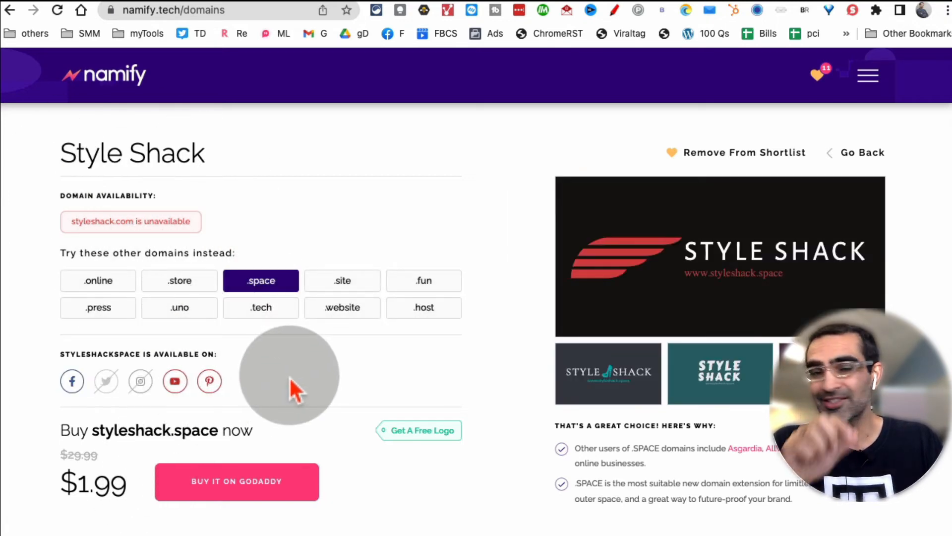
pyautogui.moveTo(128, 371)
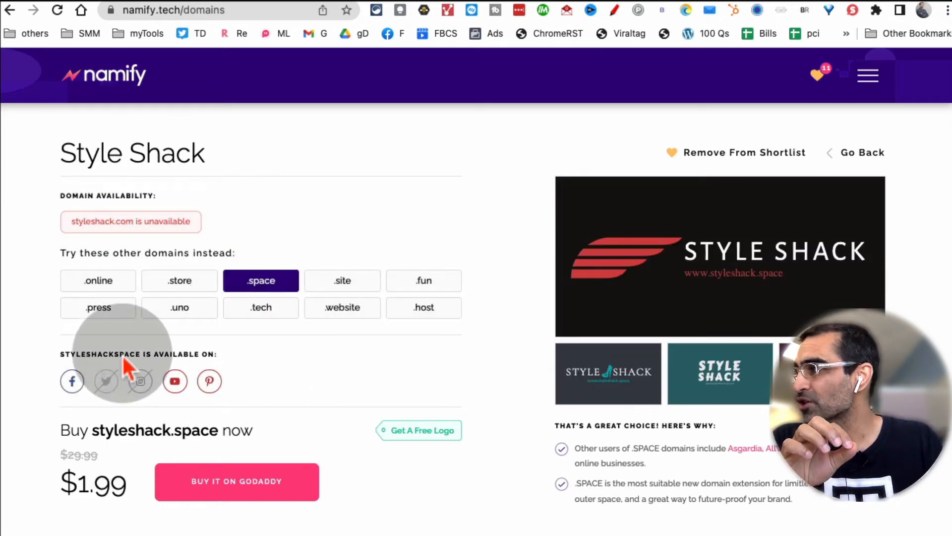
pyautogui.moveTo(264, 403)
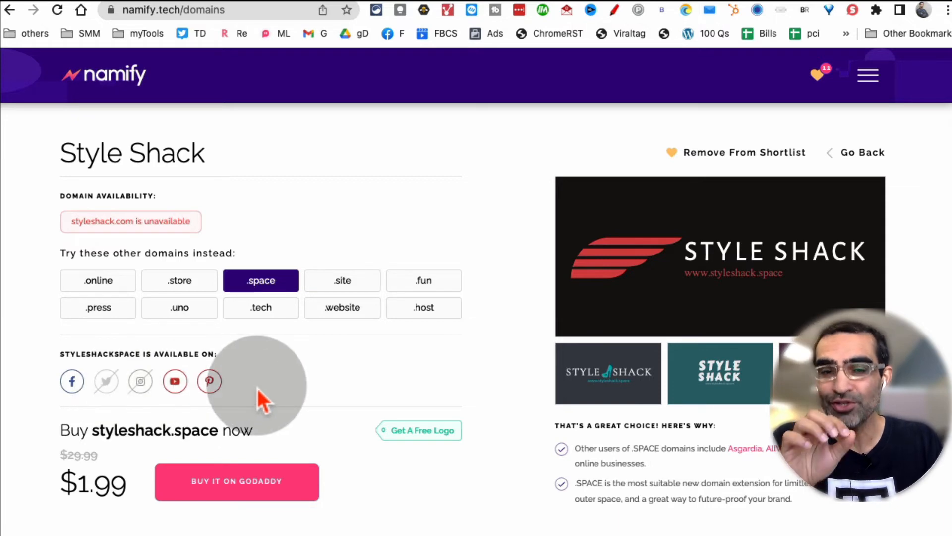
pyautogui.click(342, 308)
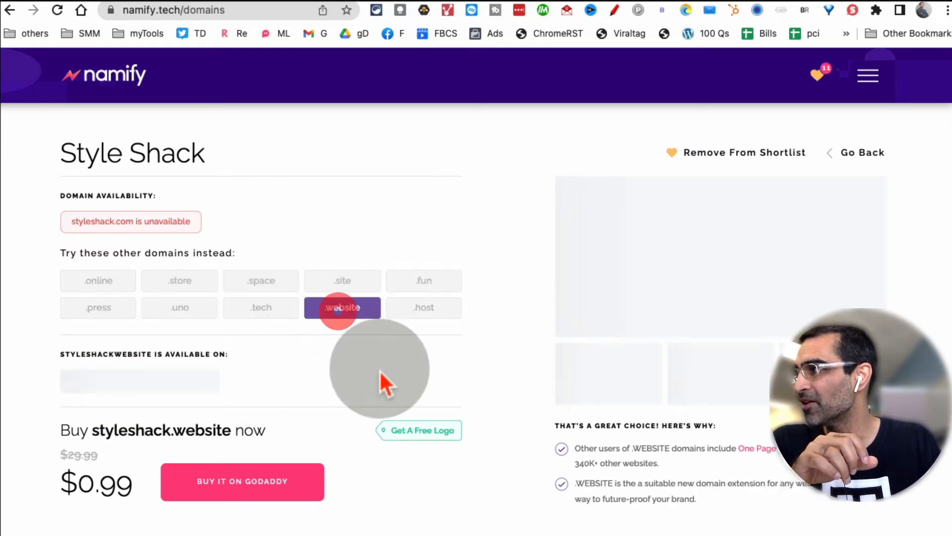
pyautogui.click(424, 307)
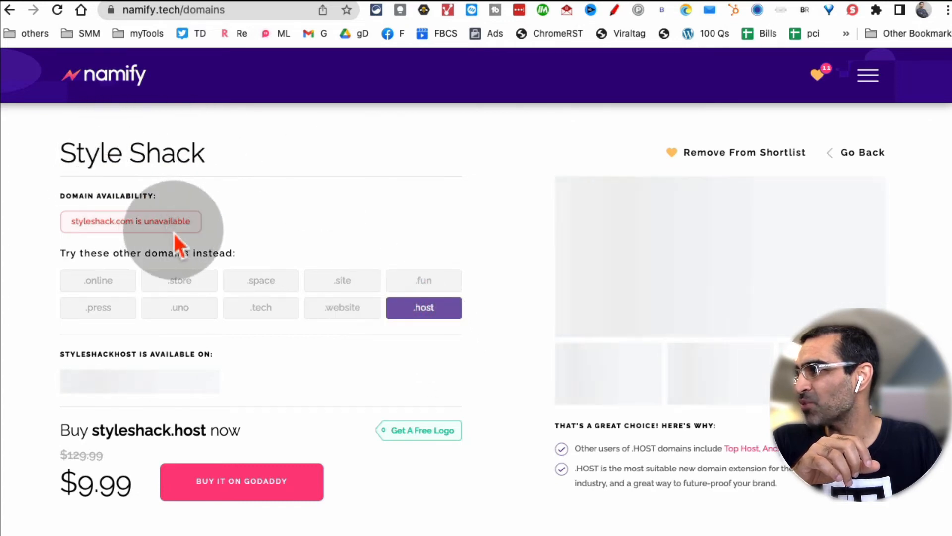
pyautogui.moveTo(321, 358)
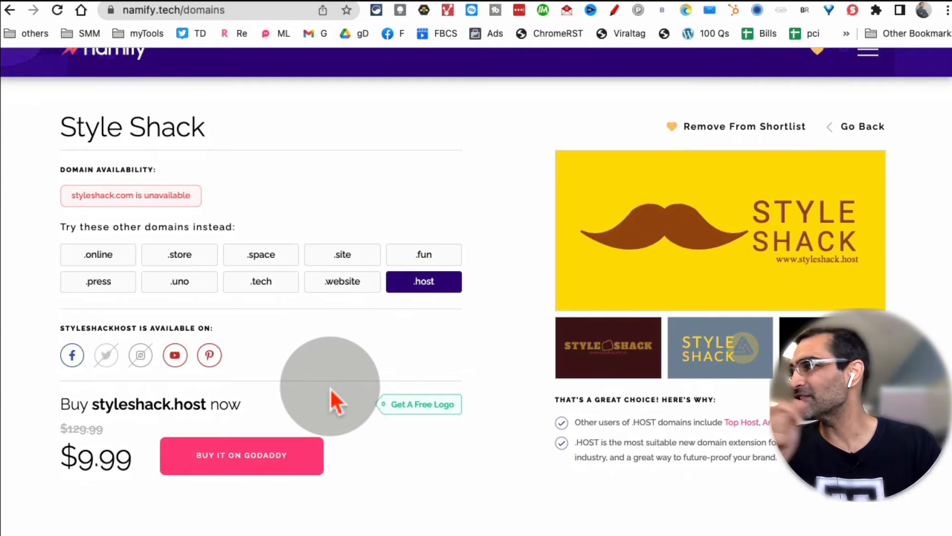
pyautogui.moveTo(280, 438)
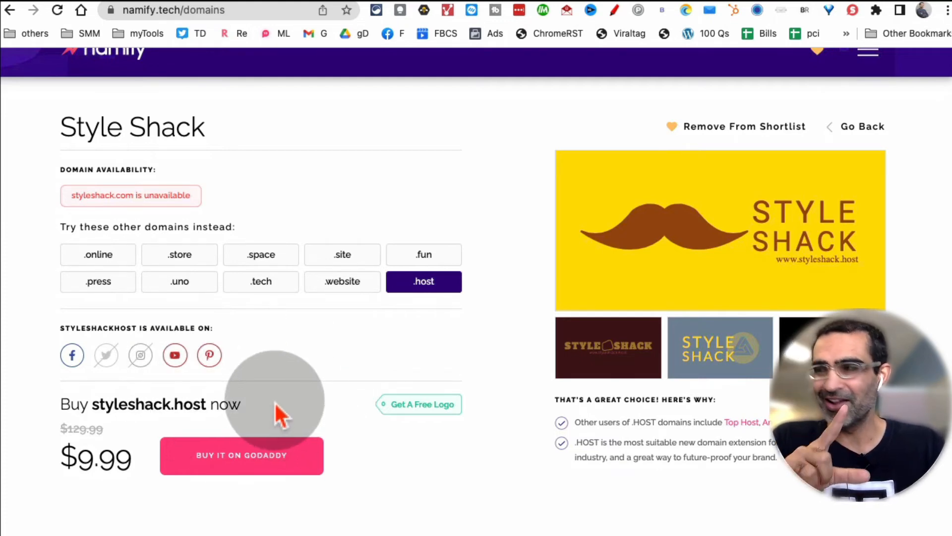
pyautogui.moveTo(587, 267)
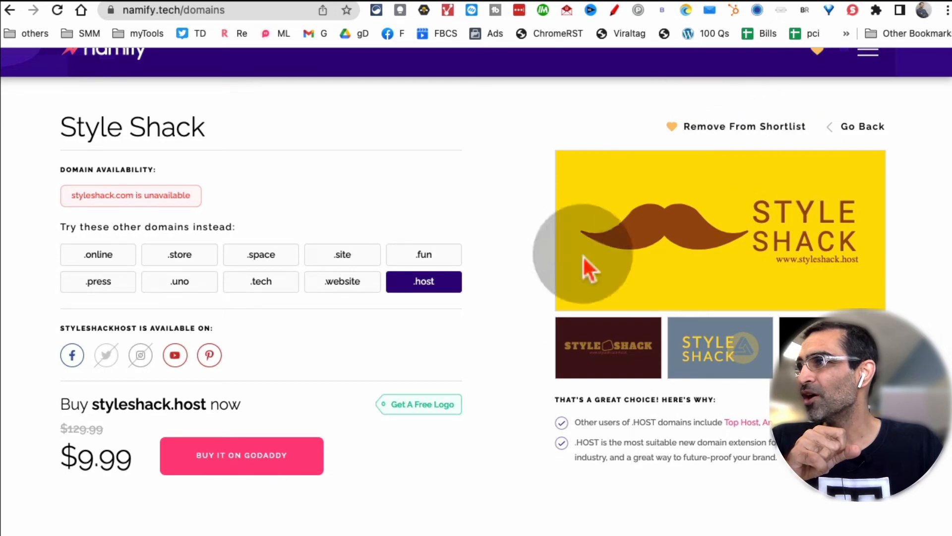
pyautogui.moveTo(853, 253)
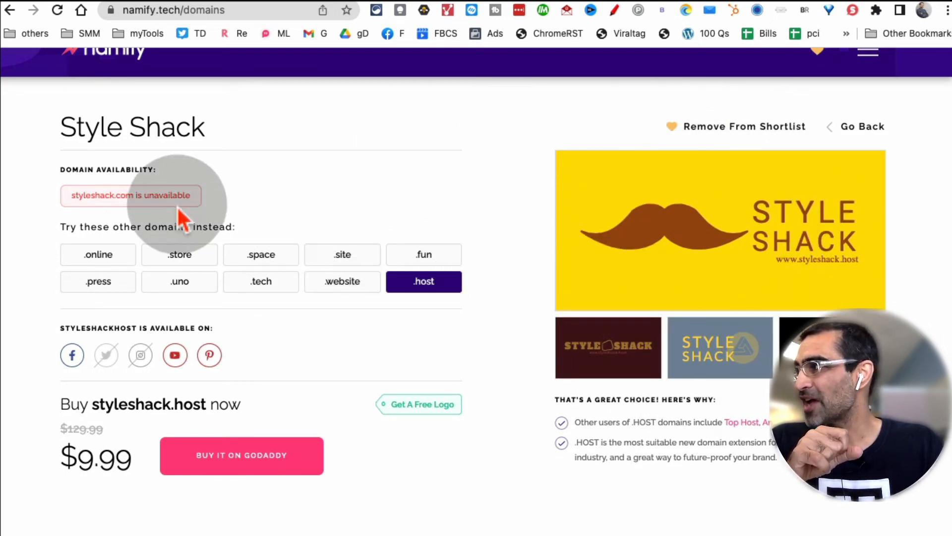
pyautogui.moveTo(404, 195)
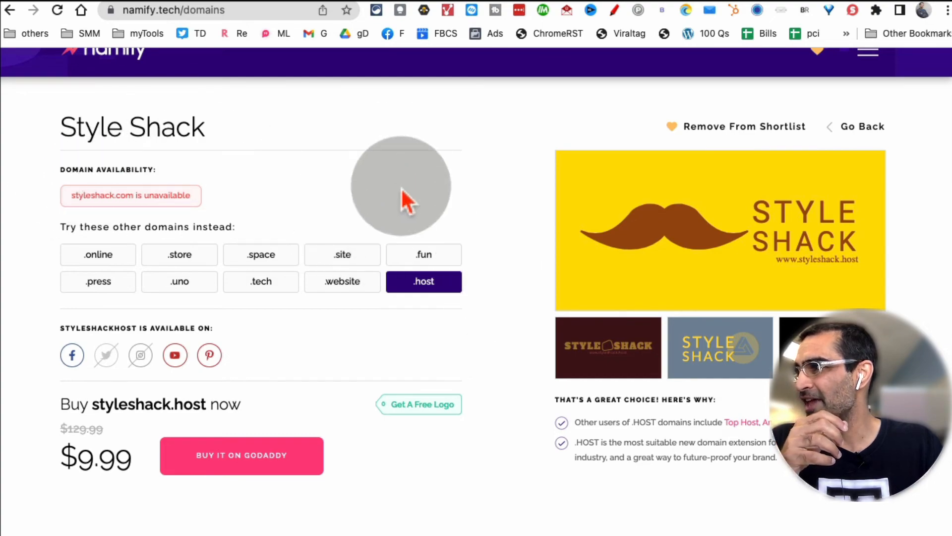
pyautogui.moveTo(791, 320)
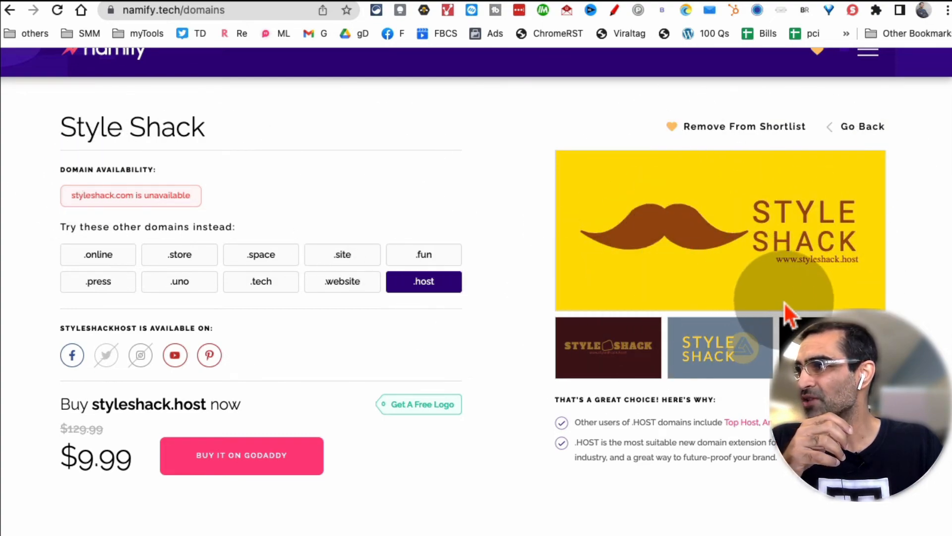
# - View the steps to redeem a free logo at BuildMyLogo.co after buying a domain
pyautogui.scroll(-3)
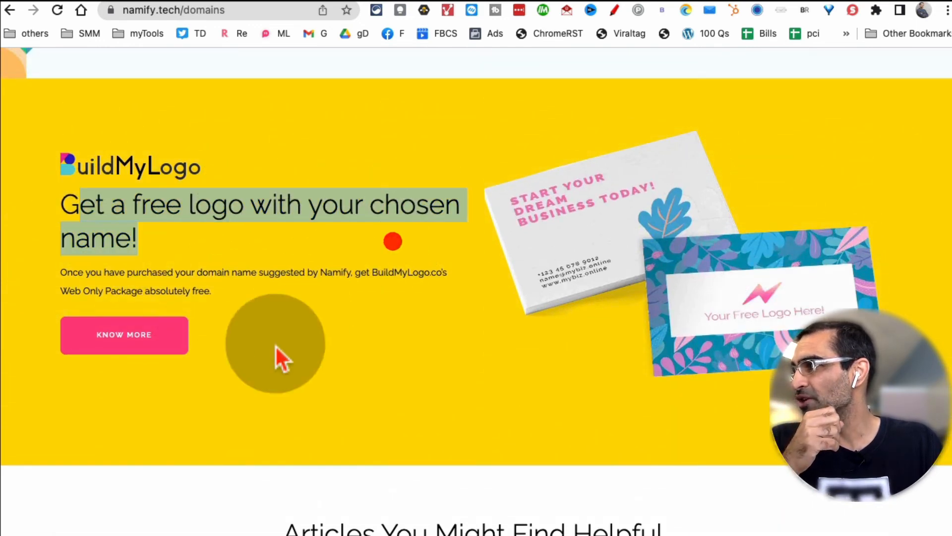
pyautogui.click(124, 335)
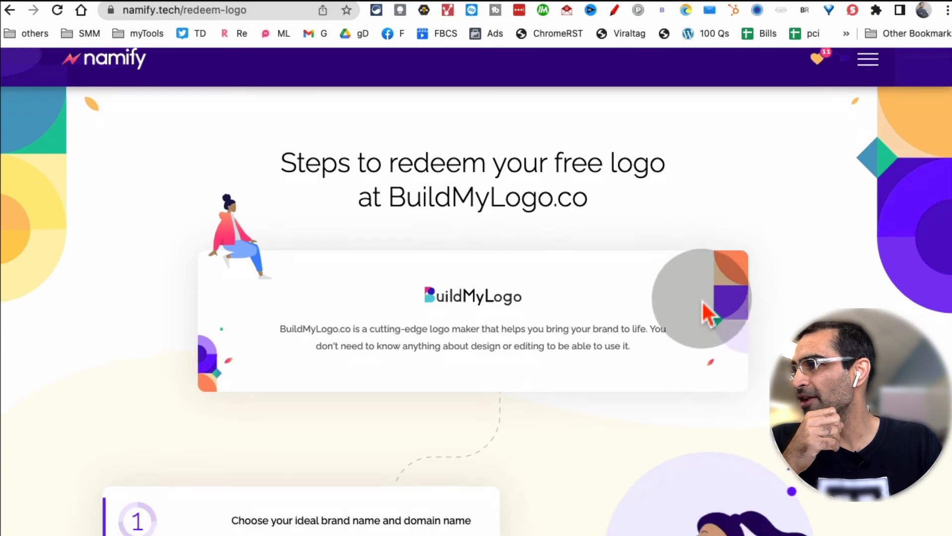
pyautogui.scroll(-3)
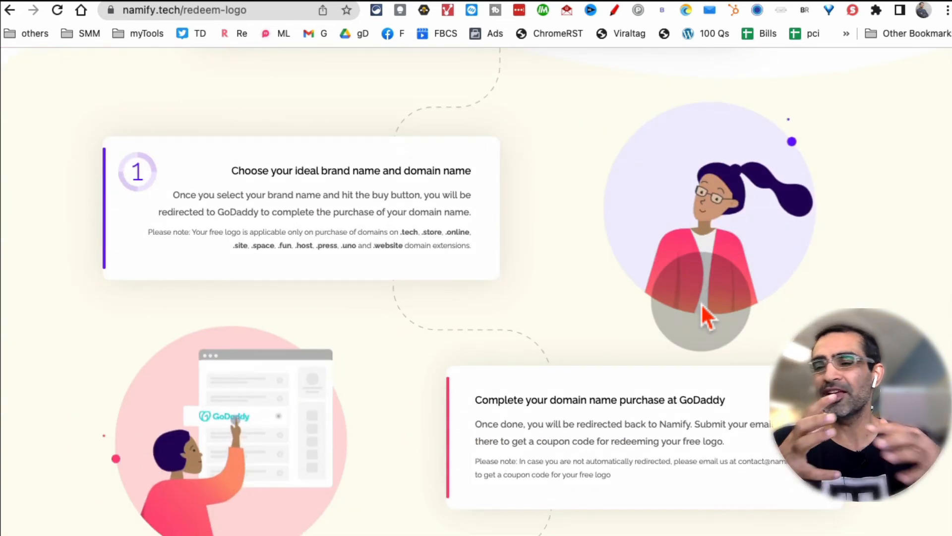